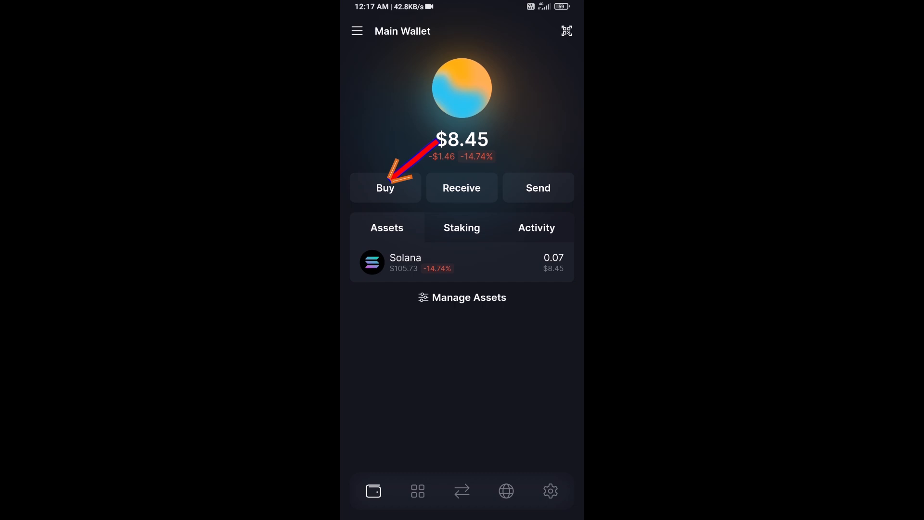
Briefly view the Buy crypto page (entering 50) and the wallet's receiving address, then return to the wallet.
click(385, 187)
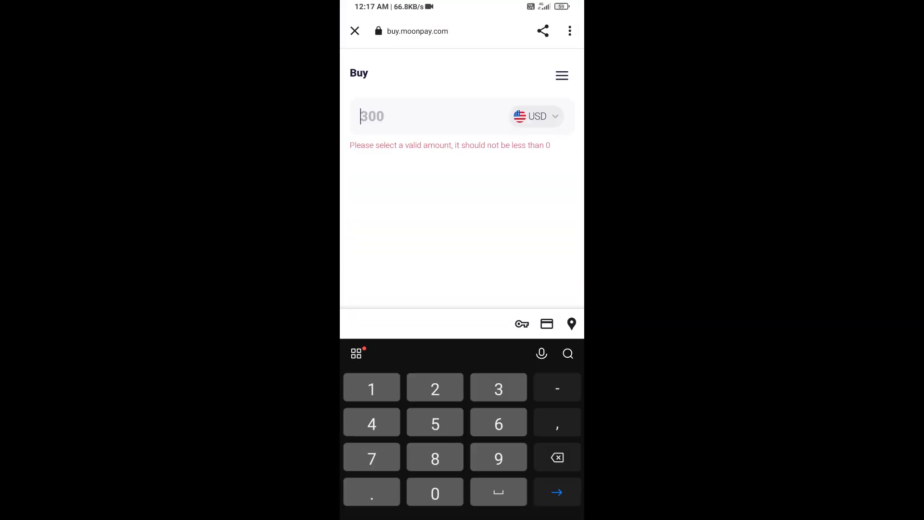
text(50)
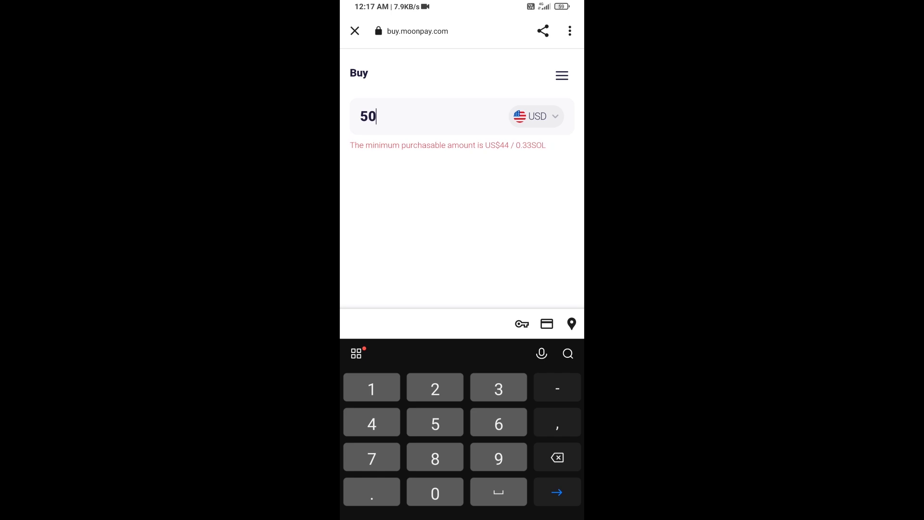
click(354, 31)
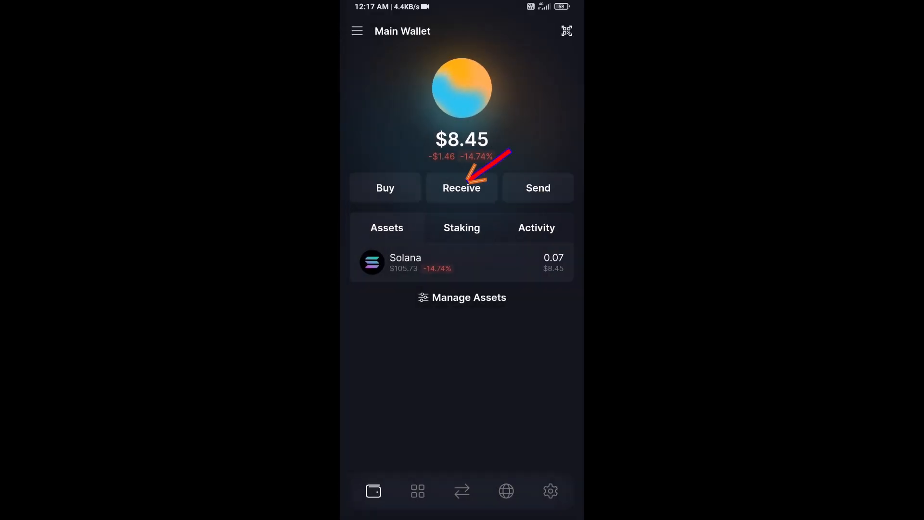
click(461, 187)
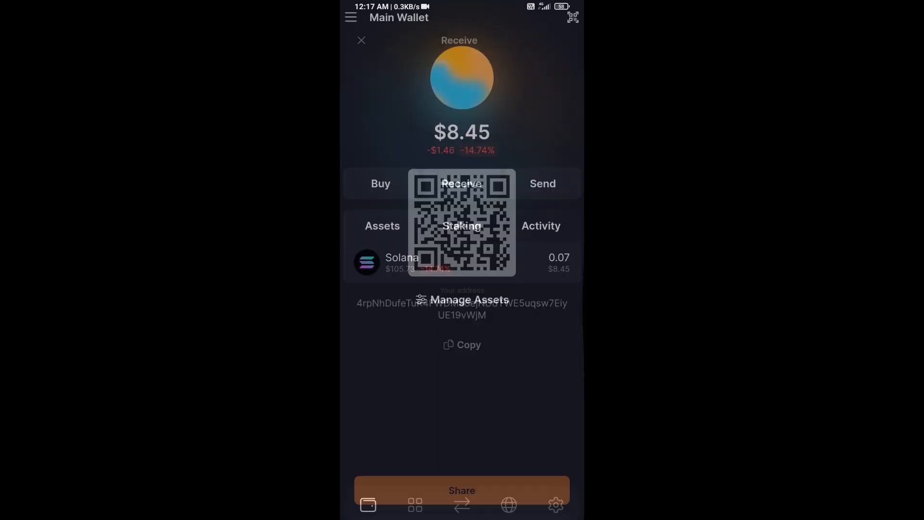
click(361, 41)
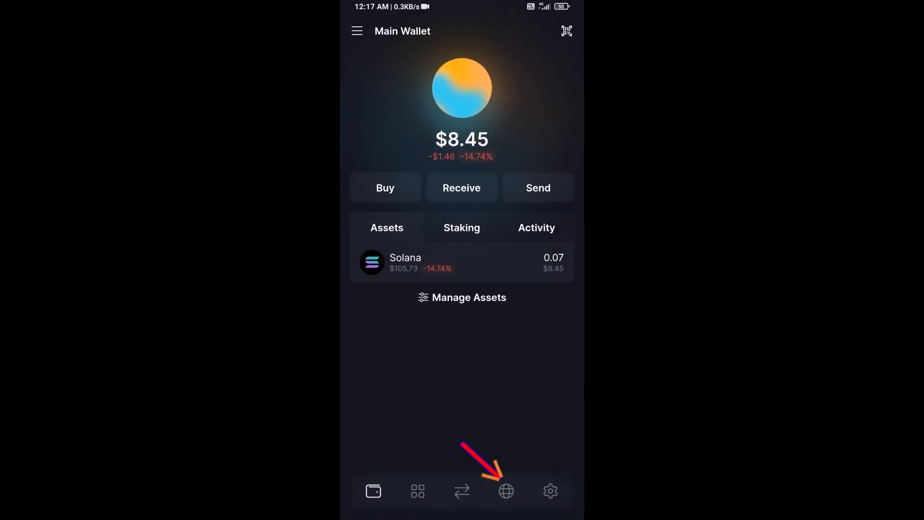
Load raydium.io in the wallet's built-in browser.
click(505, 491)
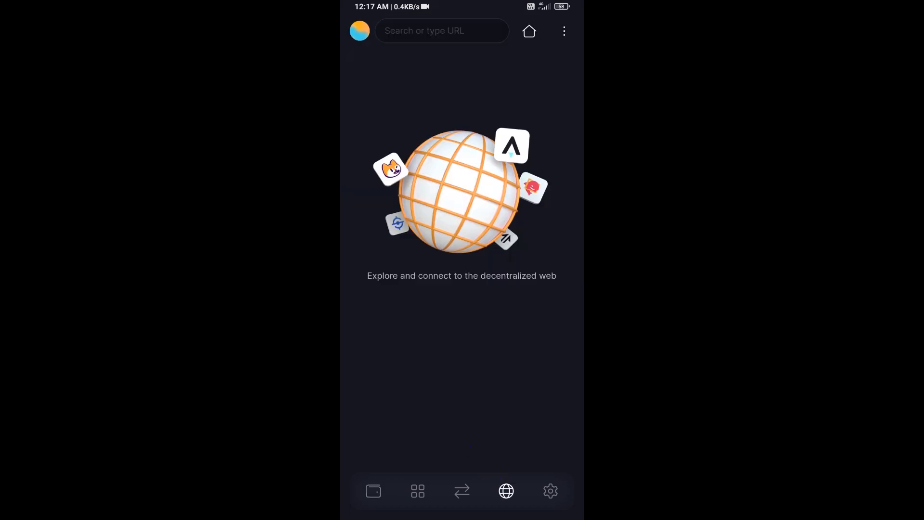
text(raydium)
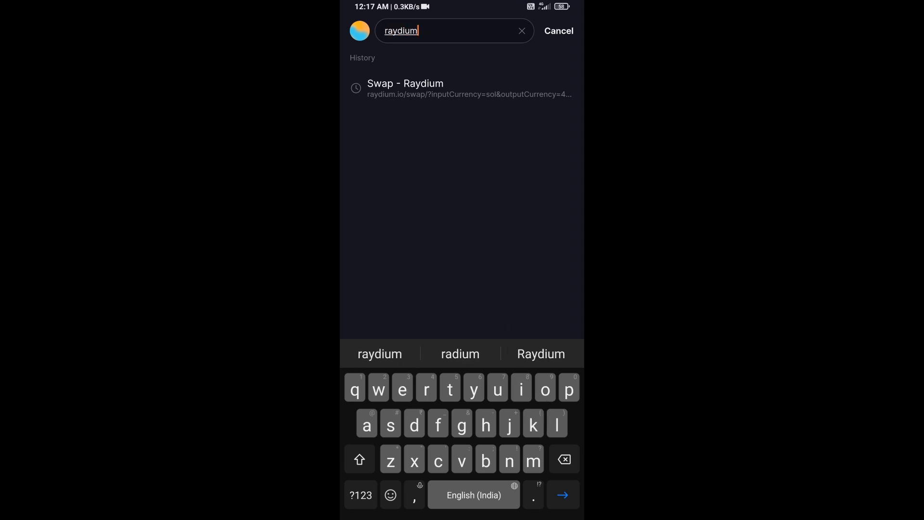
text(.)
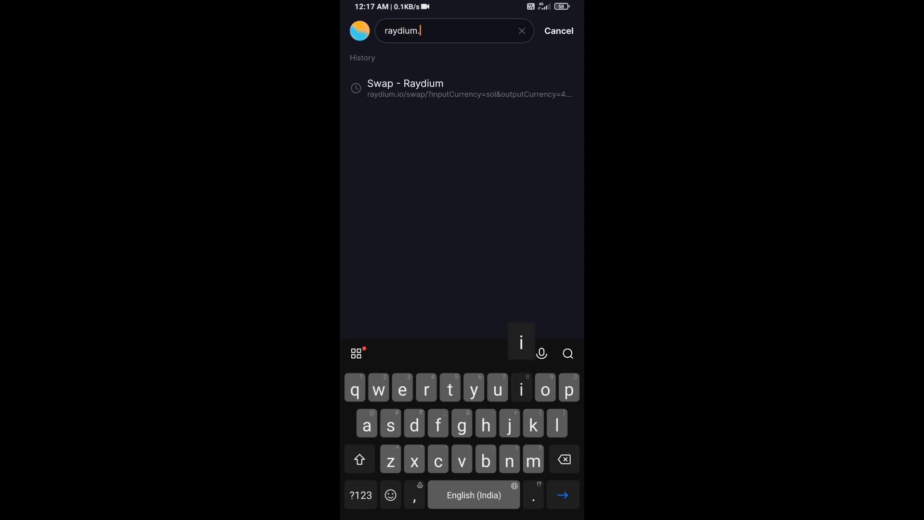
text(io)
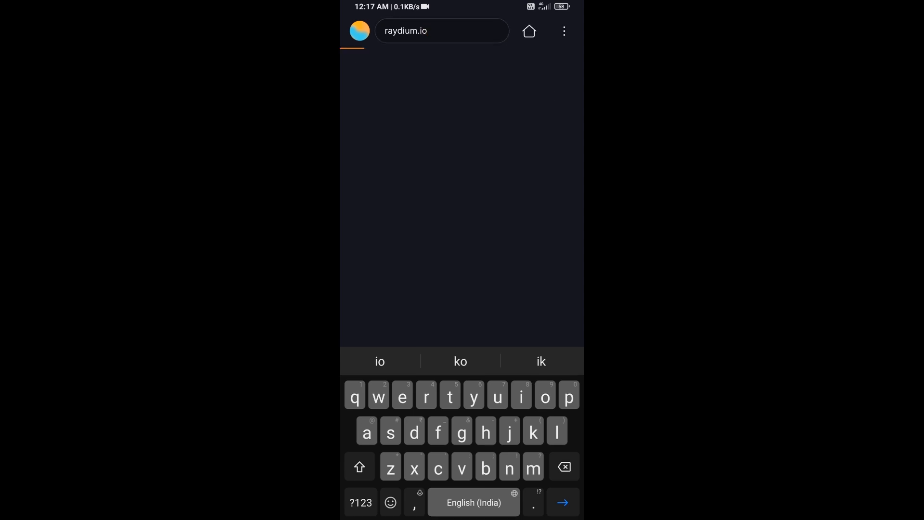
key(enter)
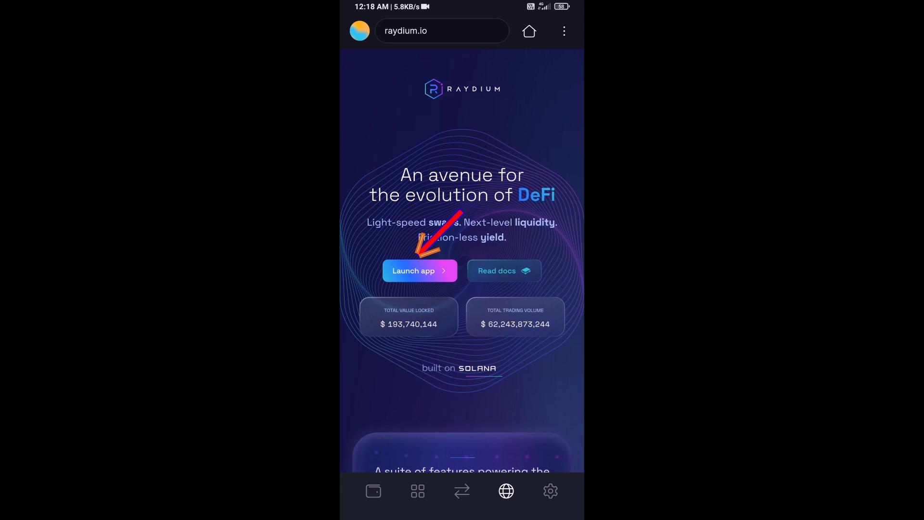
Launch the Raydium app and connect the Main Wallet to it.
click(419, 270)
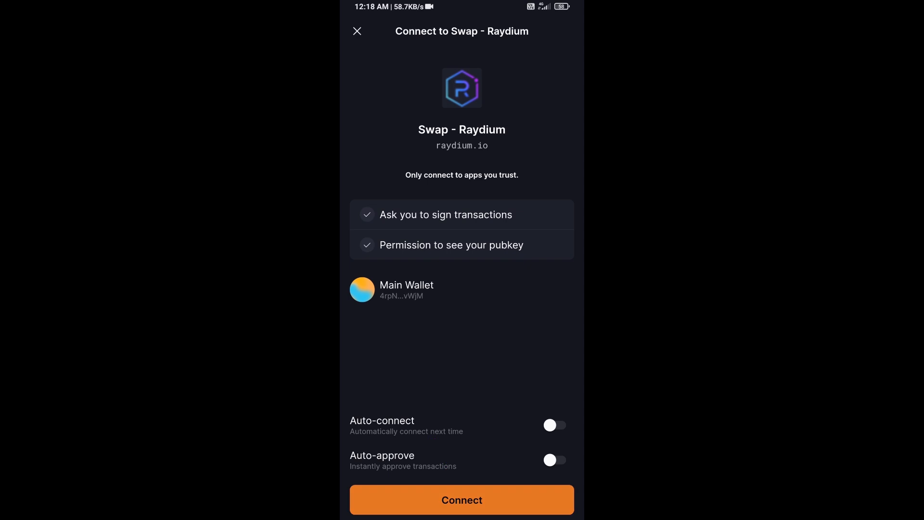
click(461, 500)
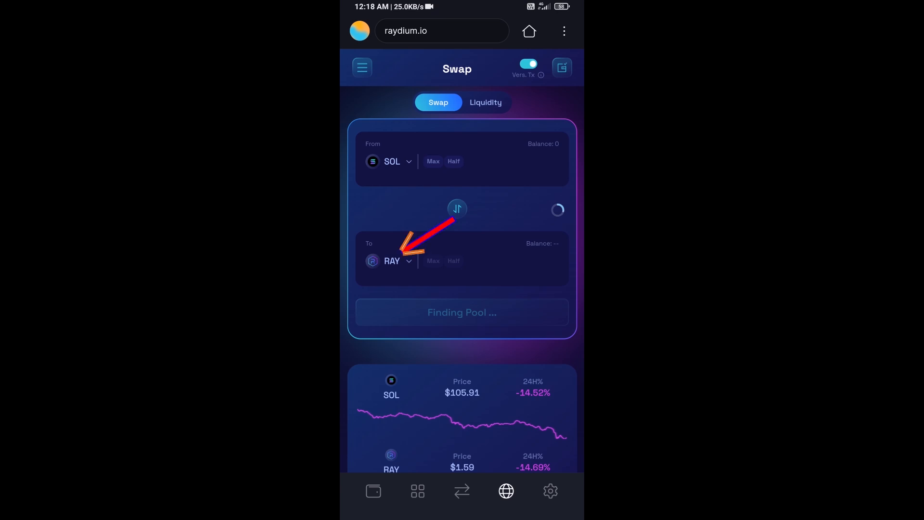
Choose FWOG as the receiving token, paired with SOL.
click(391, 261)
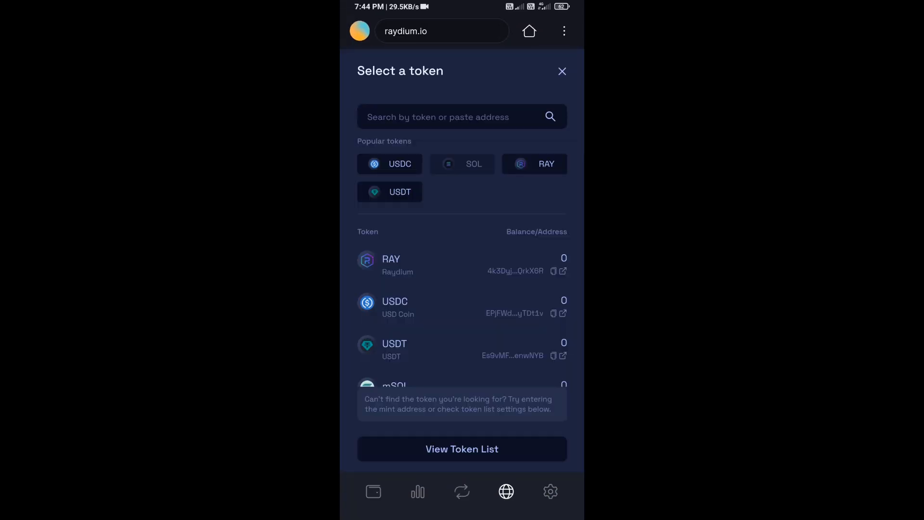
click(439, 116)
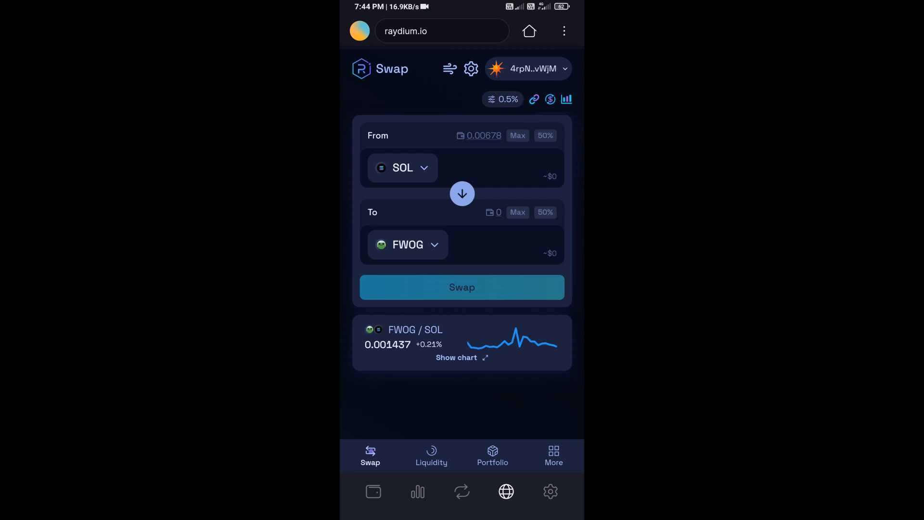
Enter 0.0005 SOL (about 0.346 FWOG), review the route details, and start the swap to reach Approve Transaction.
click(519, 167)
text(0.0005)
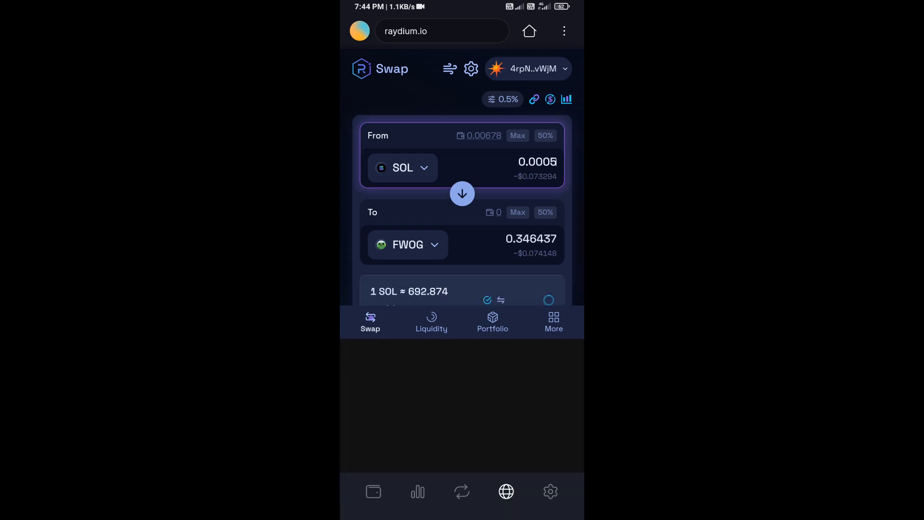
click(461, 290)
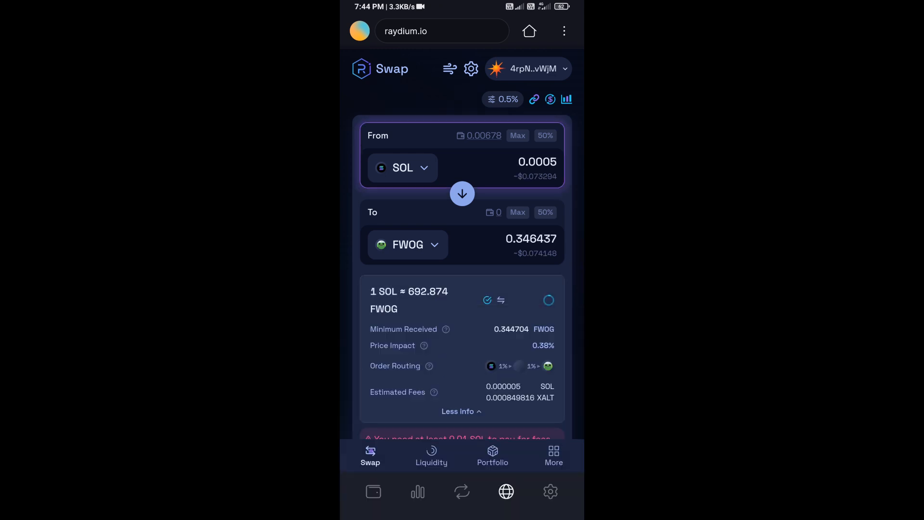
click(461, 411)
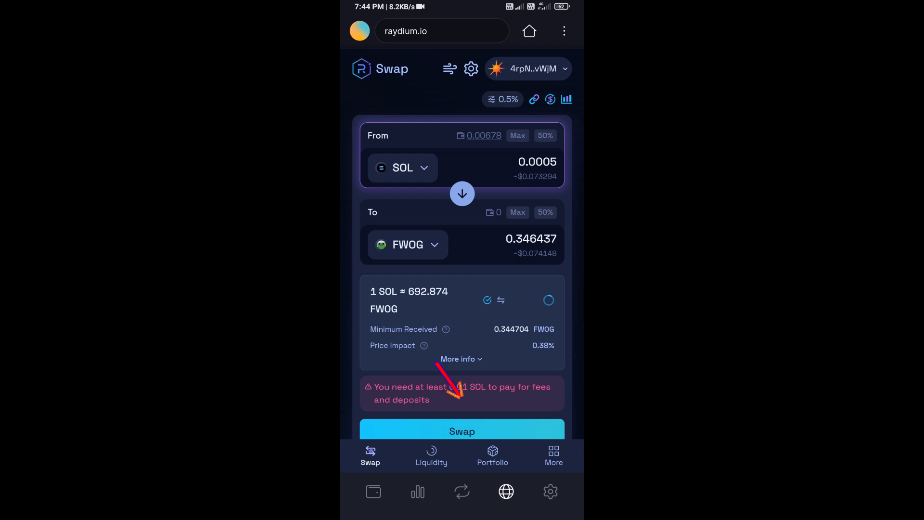
click(461, 431)
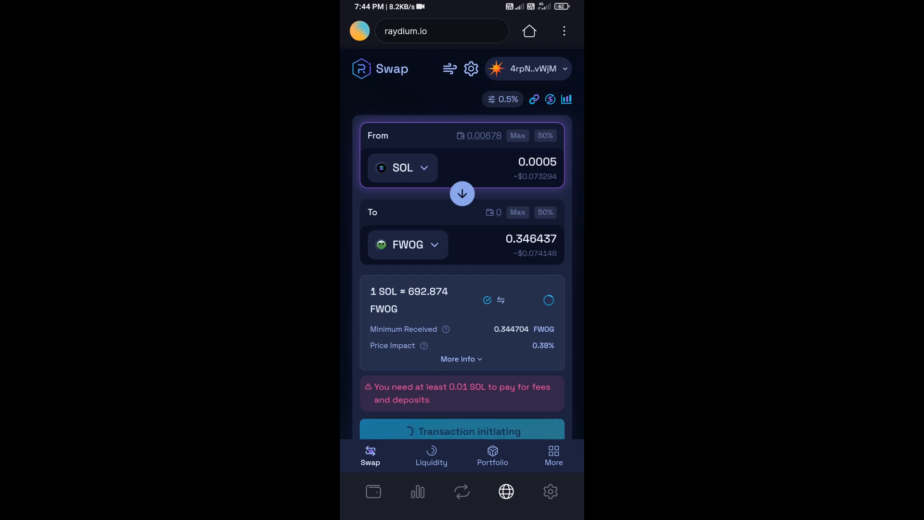
click(461, 430)
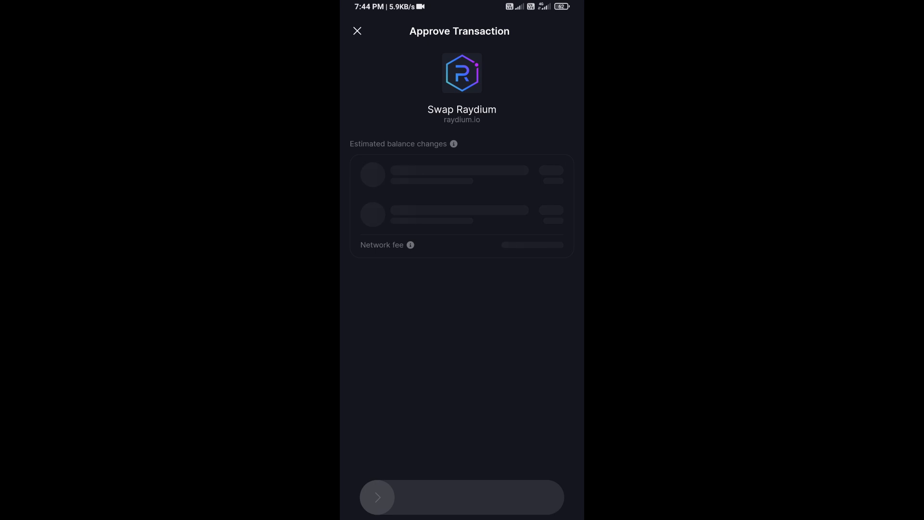